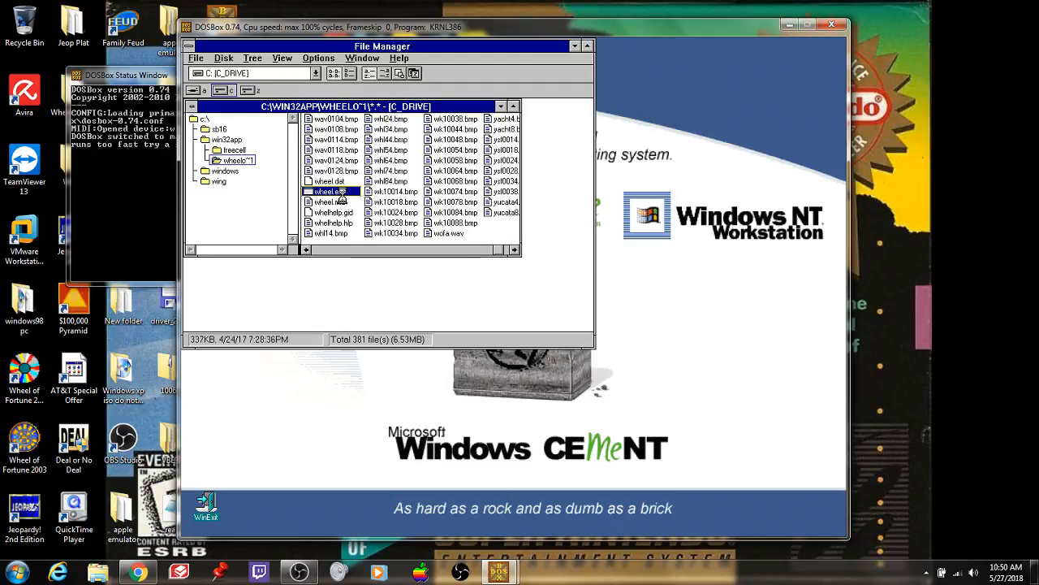
- Launch Wheel of Fortune and set the podiums to red local player, yellow and blue computer
double_click(325, 191)
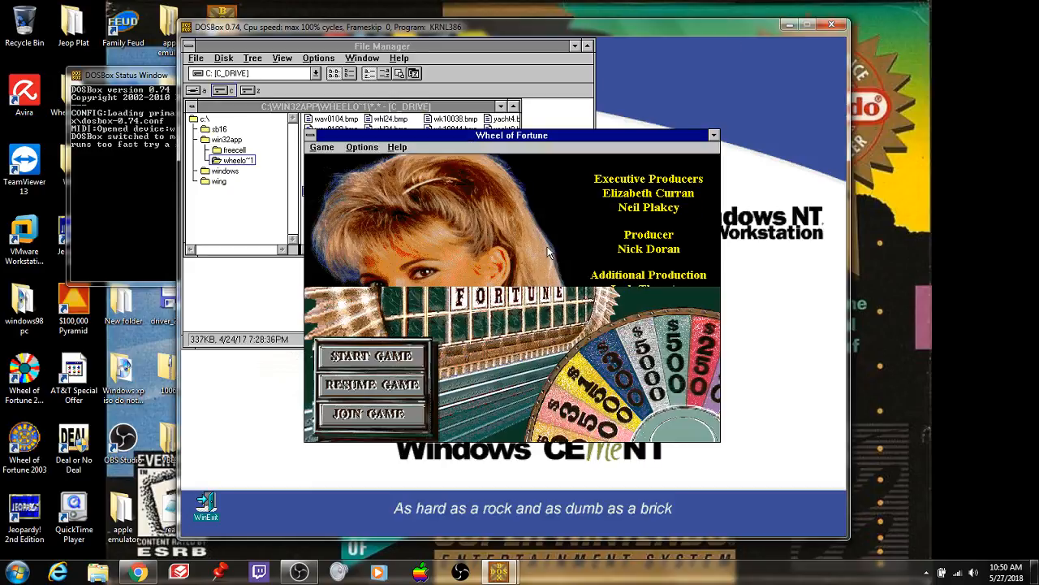
click(370, 356)
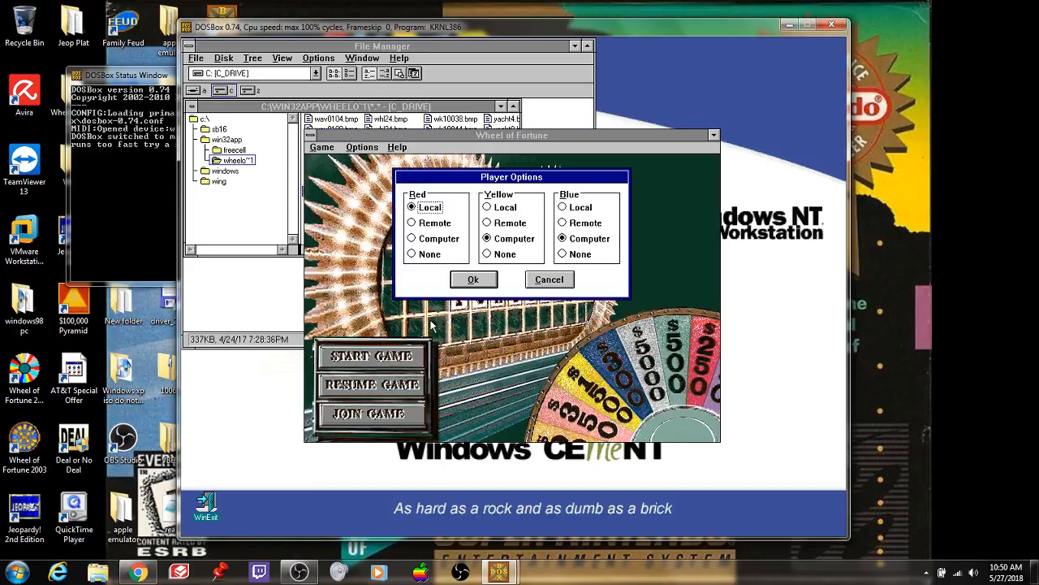
click(474, 279)
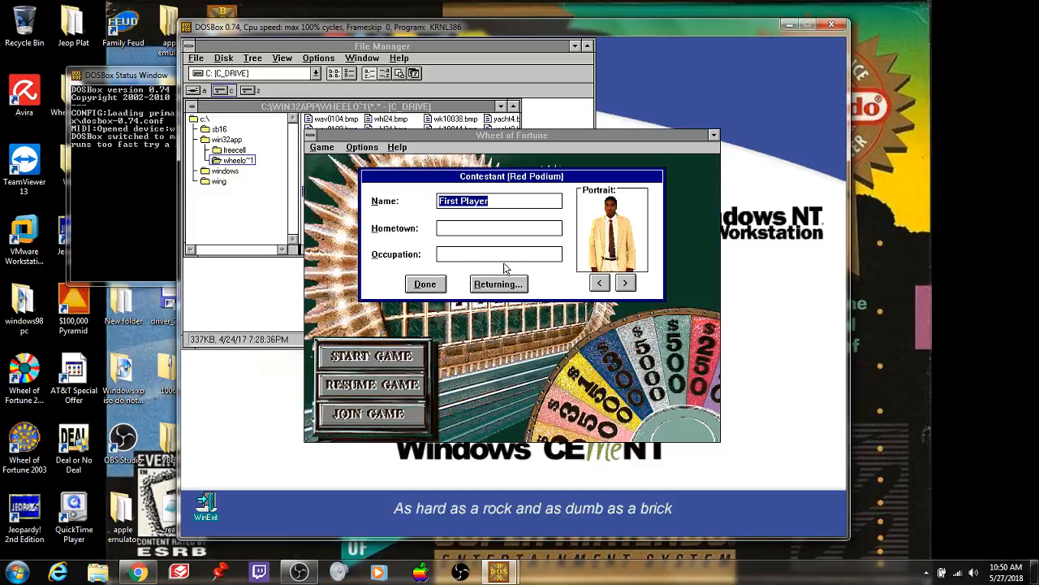
- Accept the red contestant's details and keep both computer opponents at intermediate skill
click(497, 282)
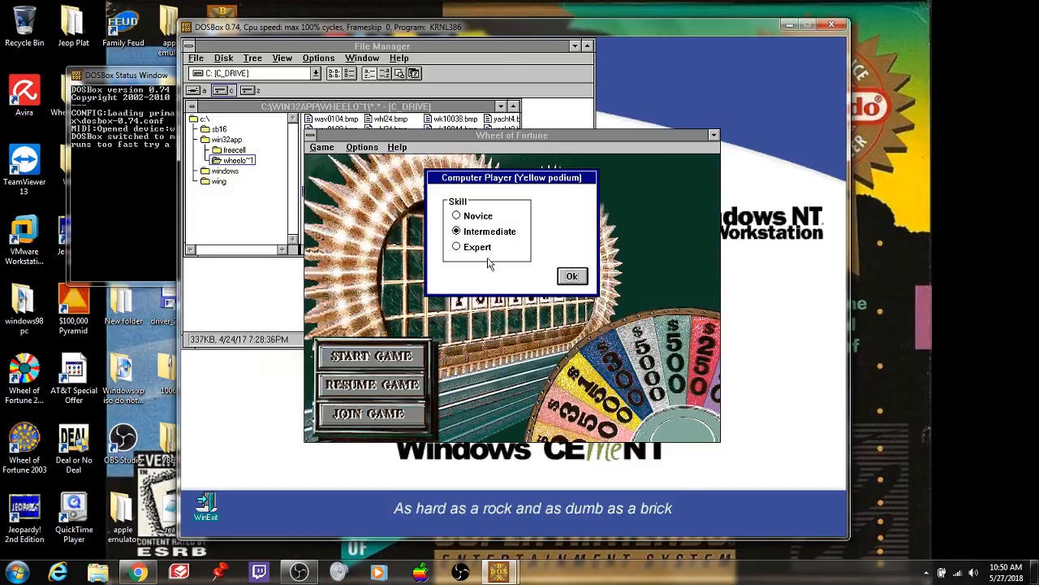
click(572, 276)
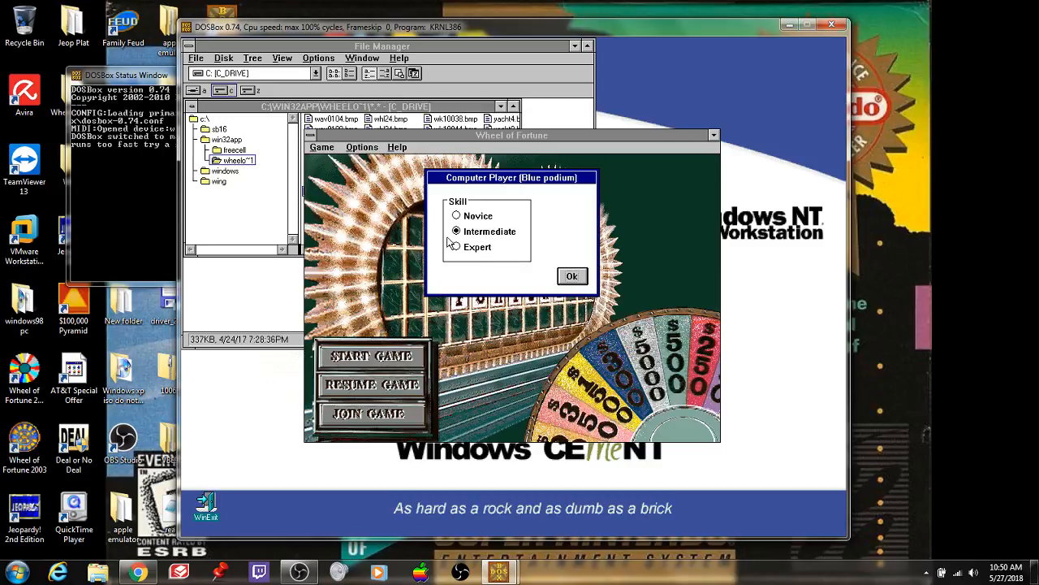
click(571, 276)
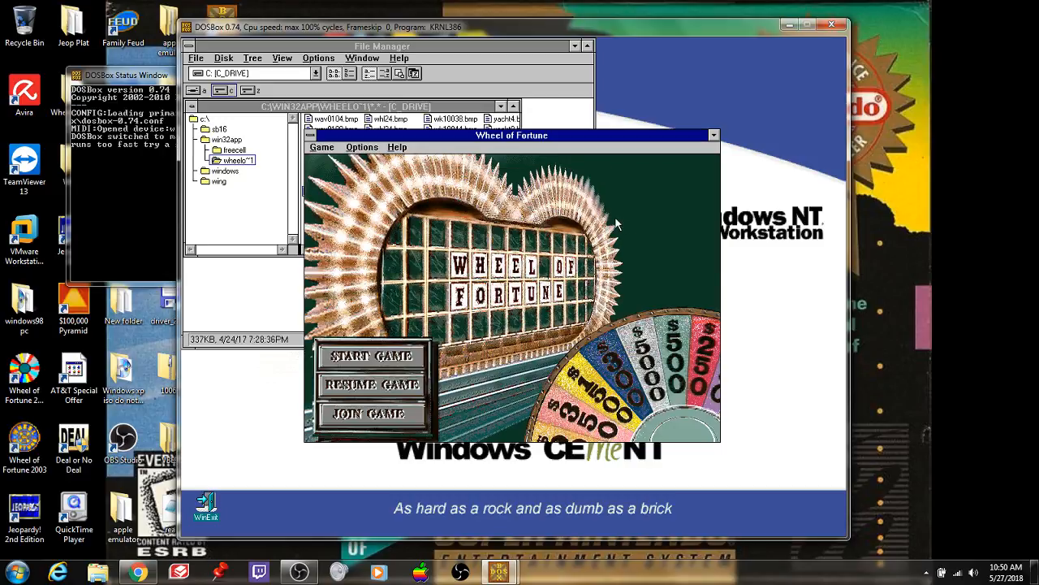
- Start the game, dismiss the contestant profile and buy the vowel O, leaving a $1550 bank
click(370, 356)
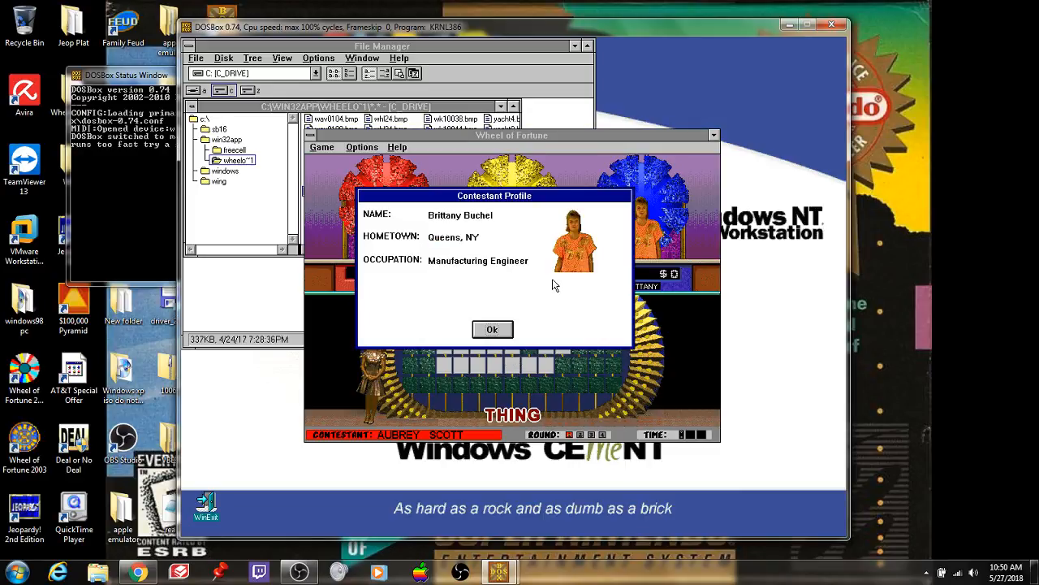
mouse_move(465, 289)
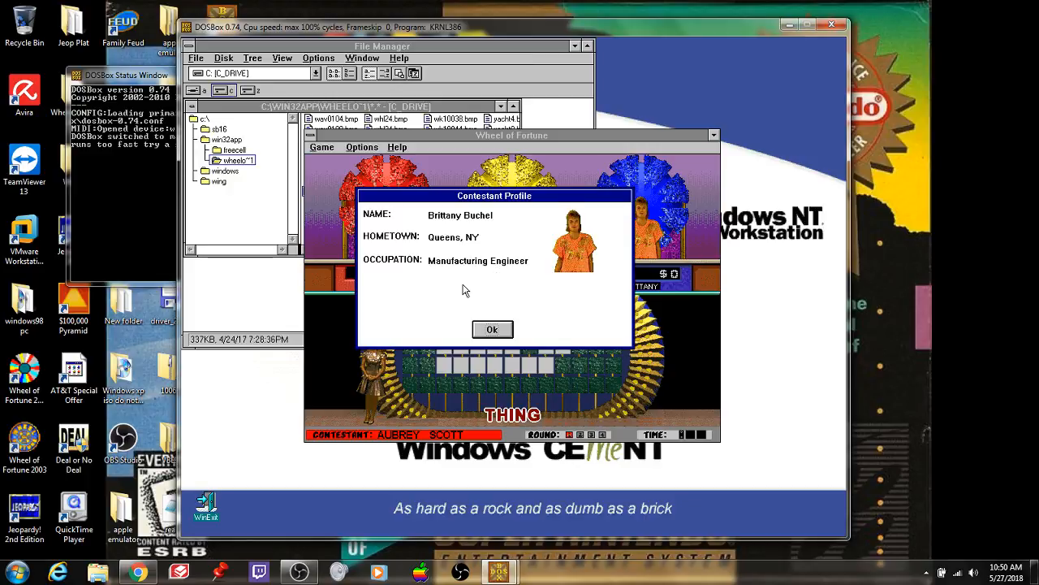
click(492, 328)
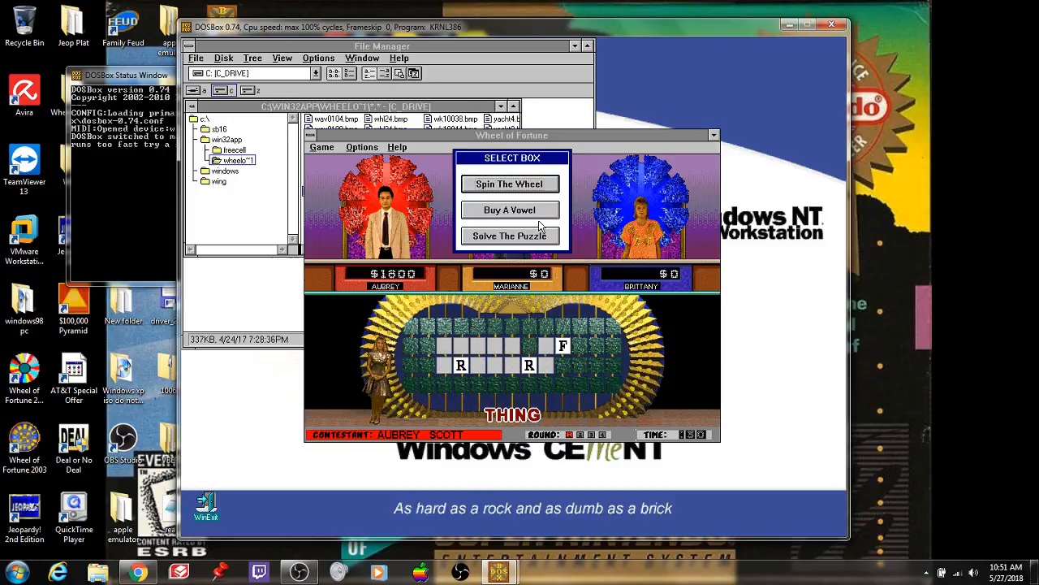
click(510, 184)
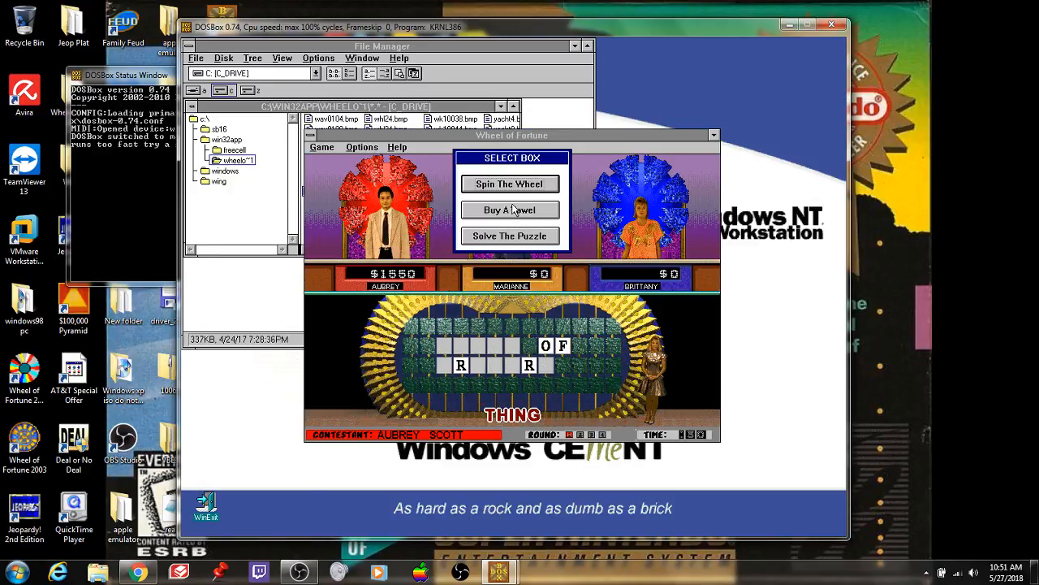
- Spin once more, acknowledge the surprise prize and solve the THING puzzle as CHEST OF DRAWERS
click(510, 184)
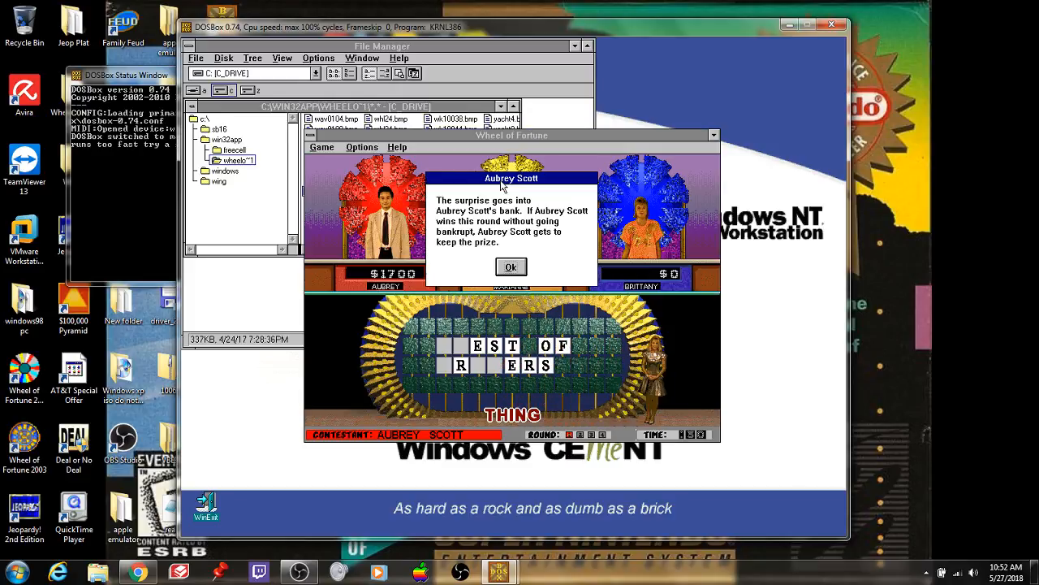
click(510, 267)
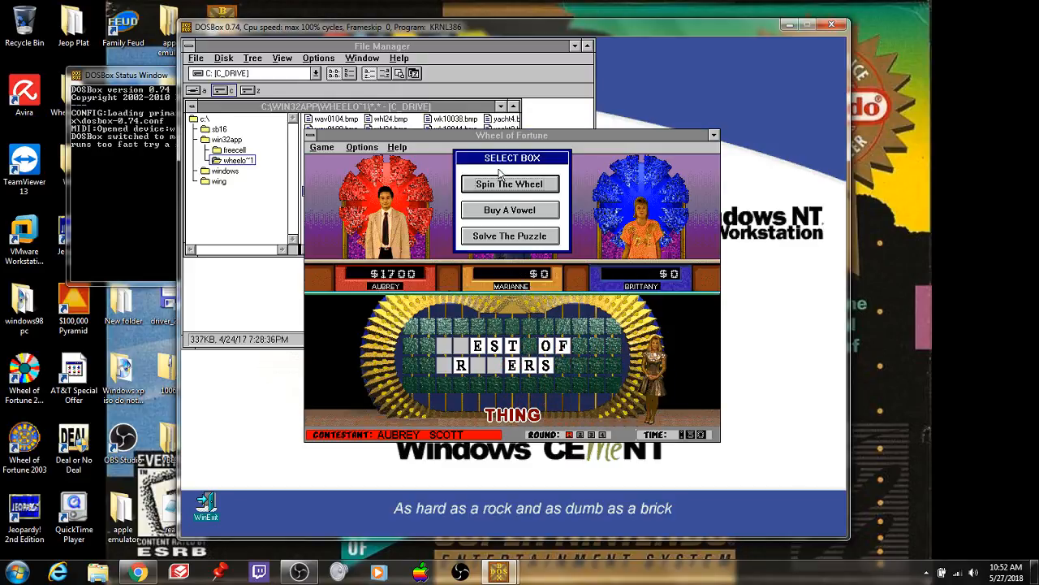
click(510, 184)
text(CHEST OF DRAWERS)
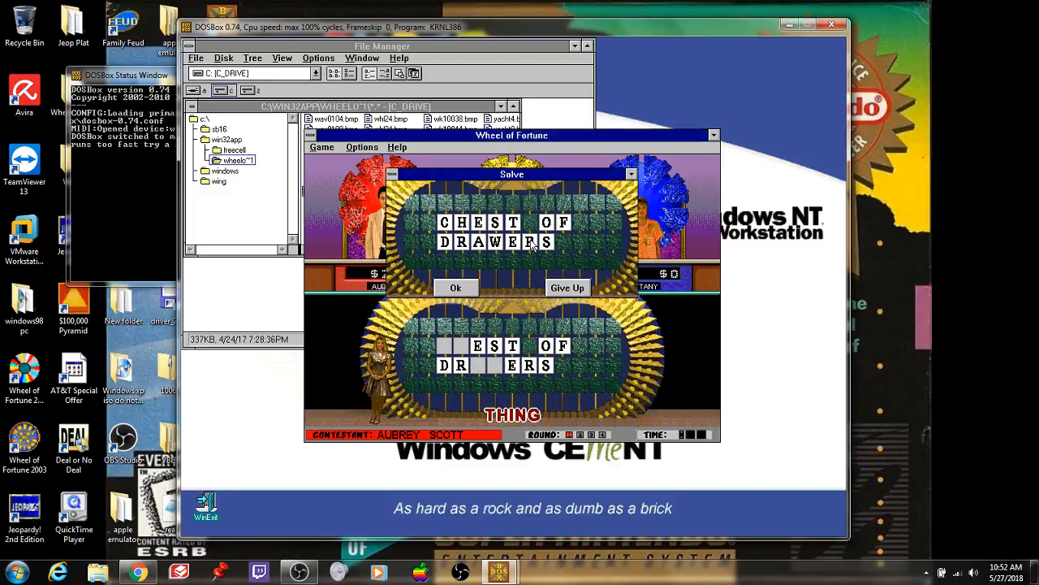
click(455, 287)
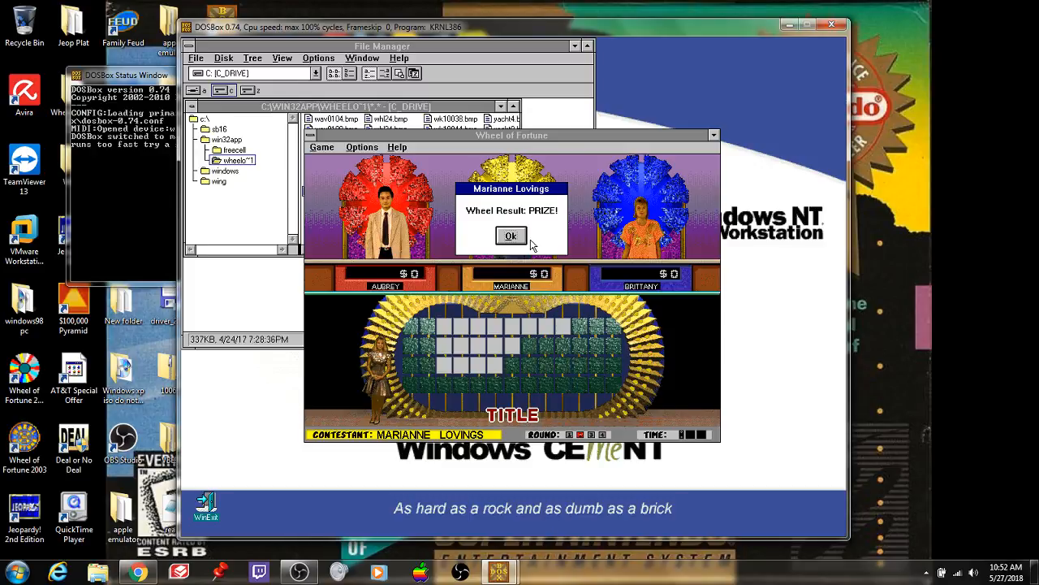
- Acknowledge the opponent's prize spin and spin the wheel to bank $250 on the TITLE puzzle
click(510, 236)
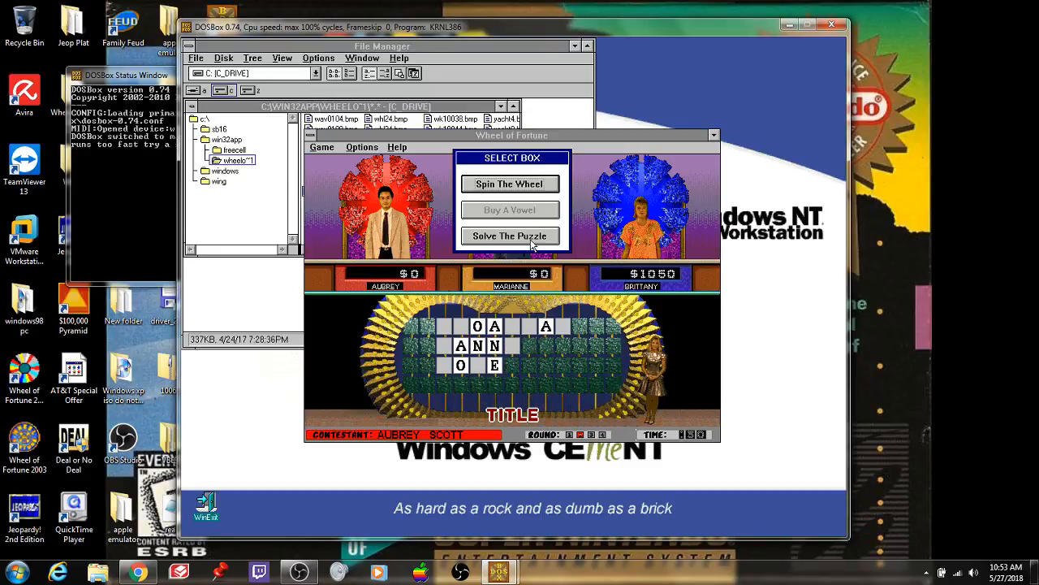
click(510, 183)
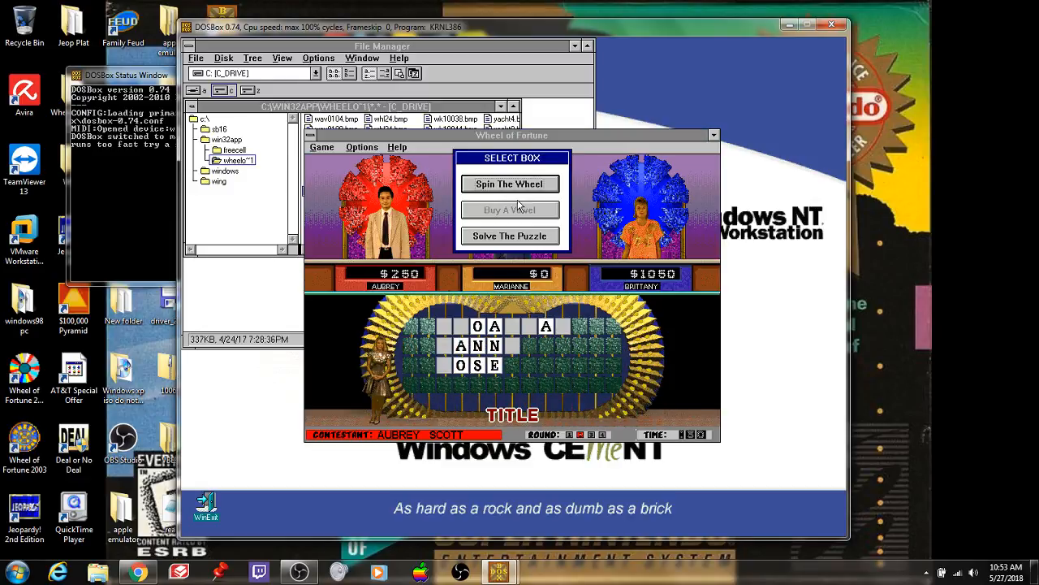
- Spin for more letters, reaching BROAD_AY DANNY ROSE at $3700, then attempt to solve the TITLE puzzle
click(510, 183)
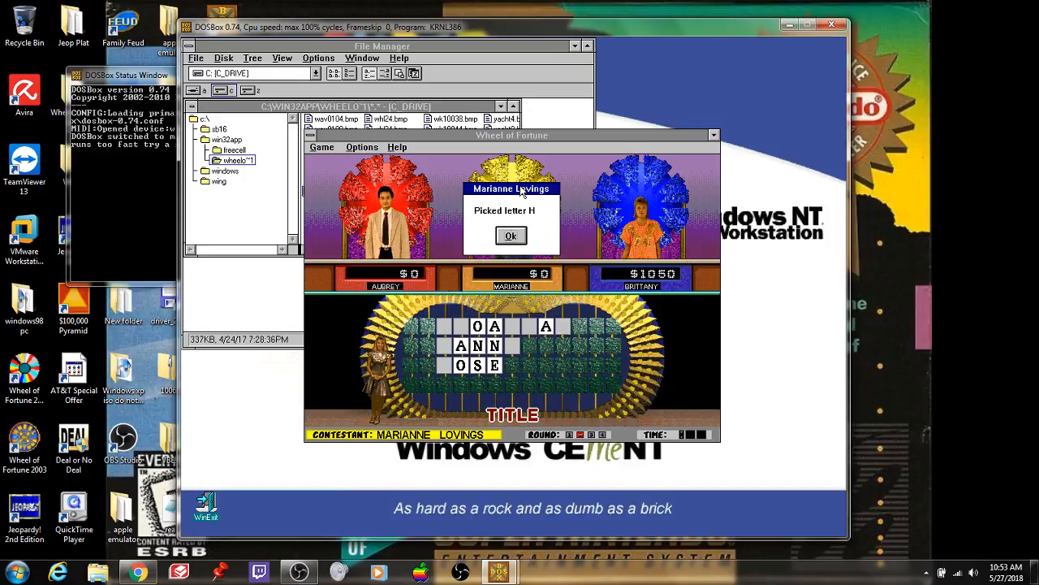
click(510, 235)
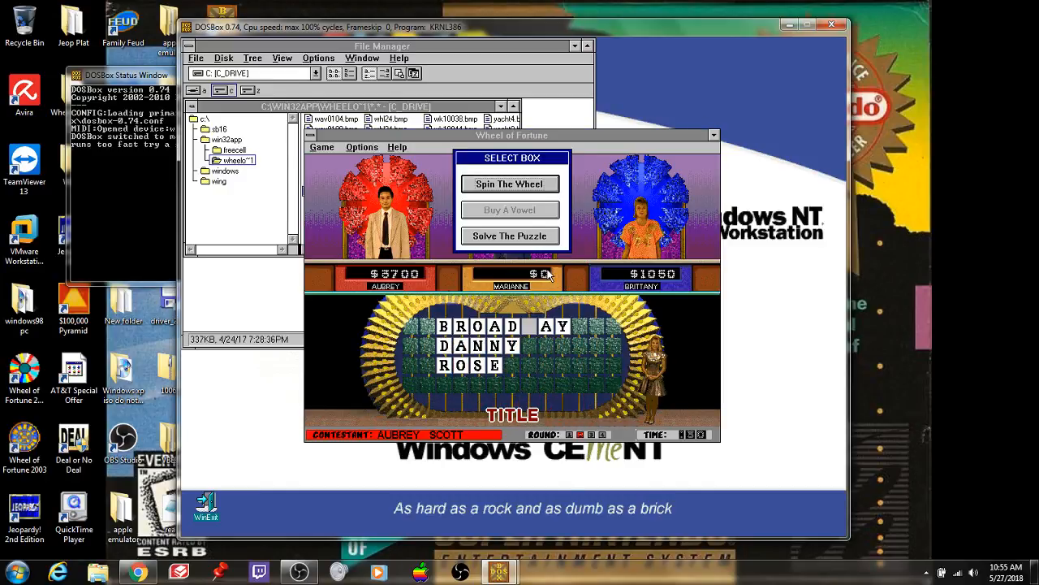
click(510, 184)
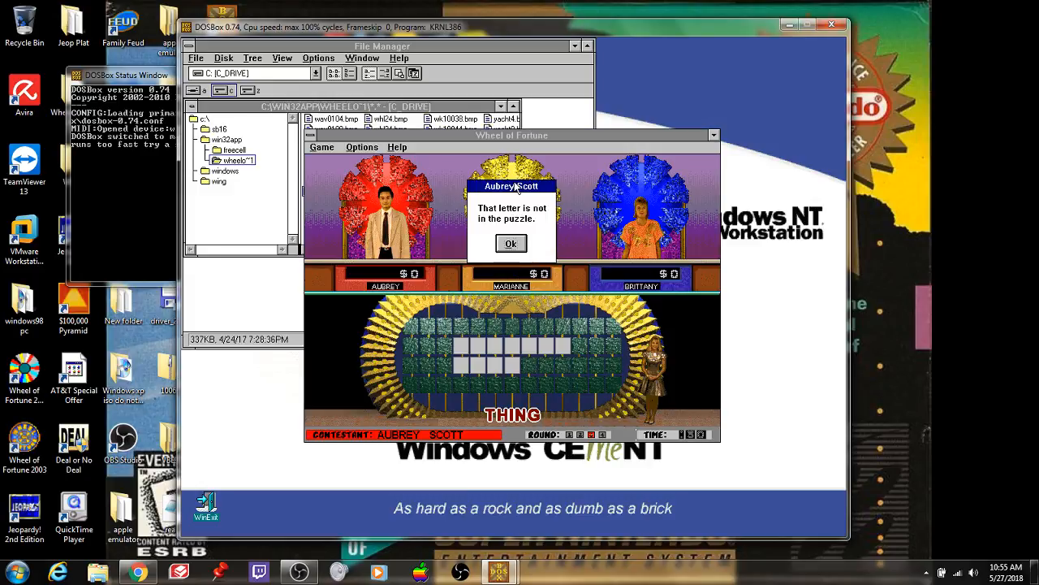
- Dismiss the wrong-letter and opponent notices and submit a solution to the THING puzzle
click(510, 244)
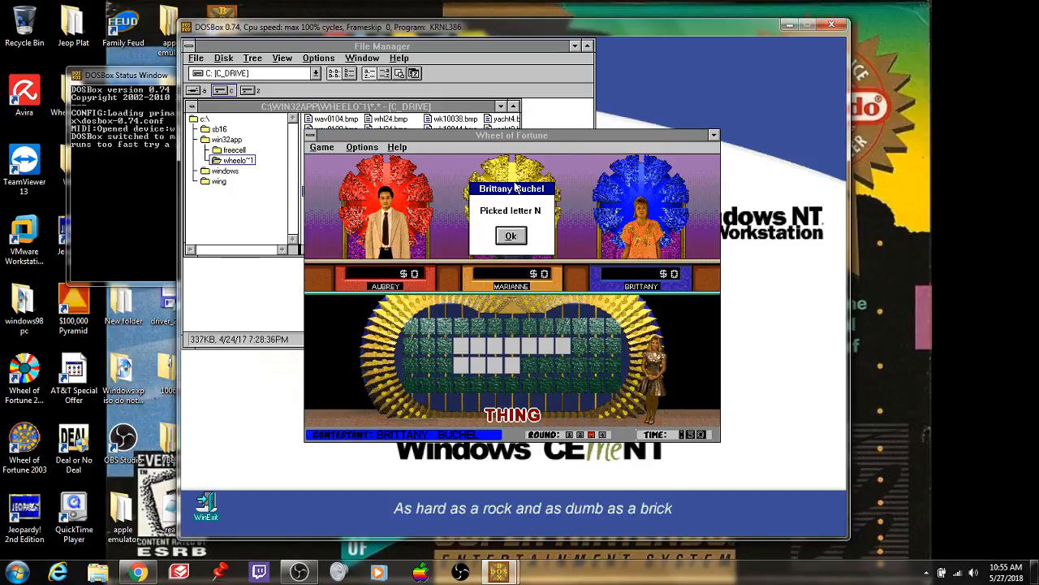
click(510, 236)
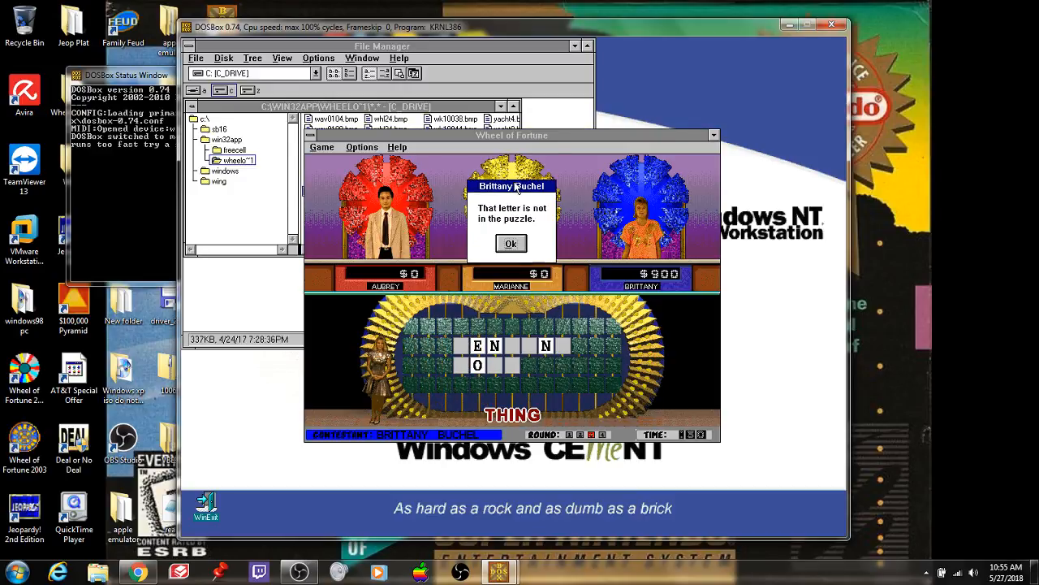
click(510, 244)
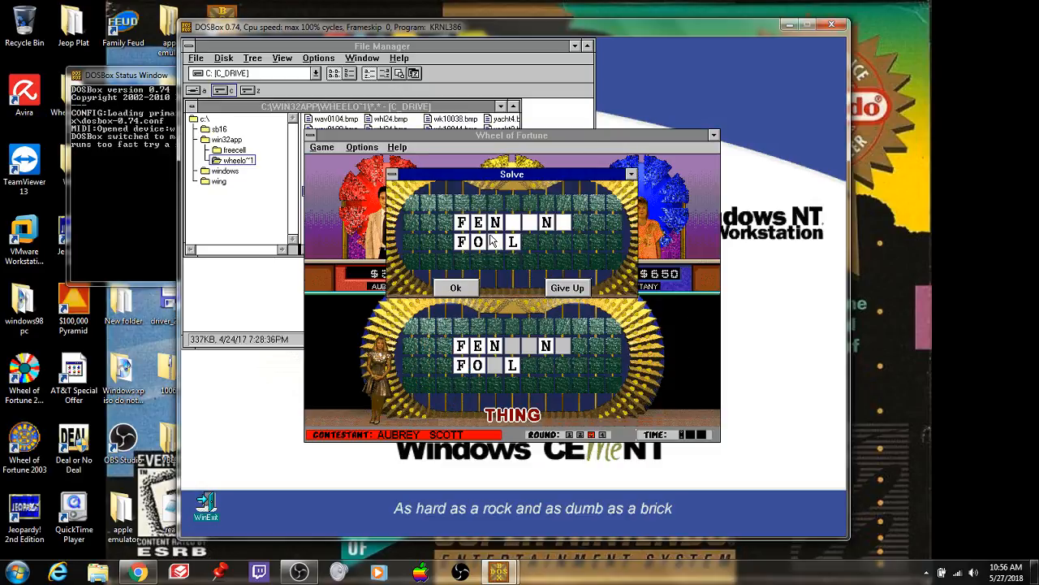
click(455, 287)
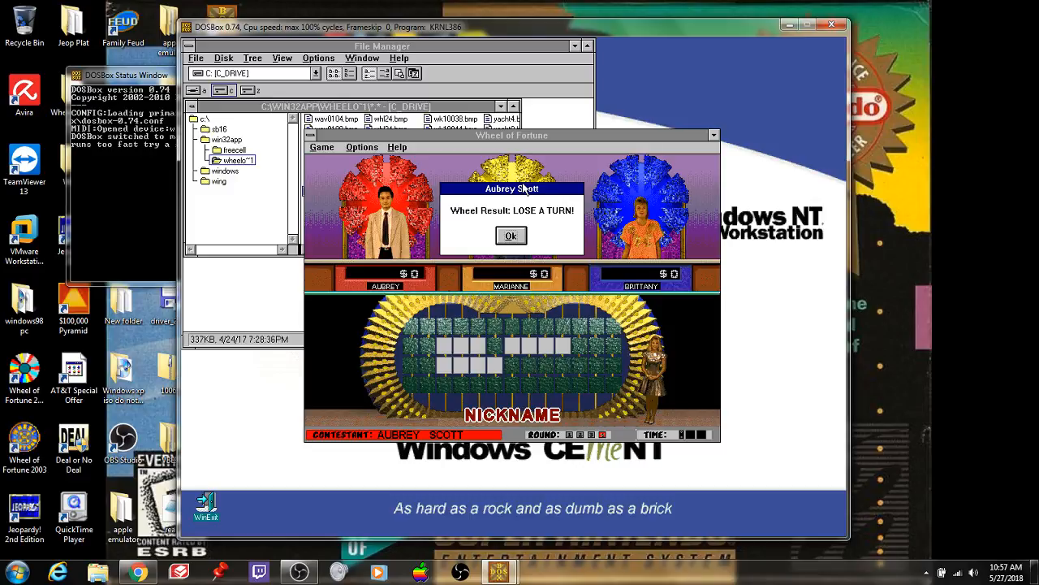
- Acknowledge the Lose a Turn result and the opponents' E and O picks, revealing THE _ _ST BO_L
click(510, 236)
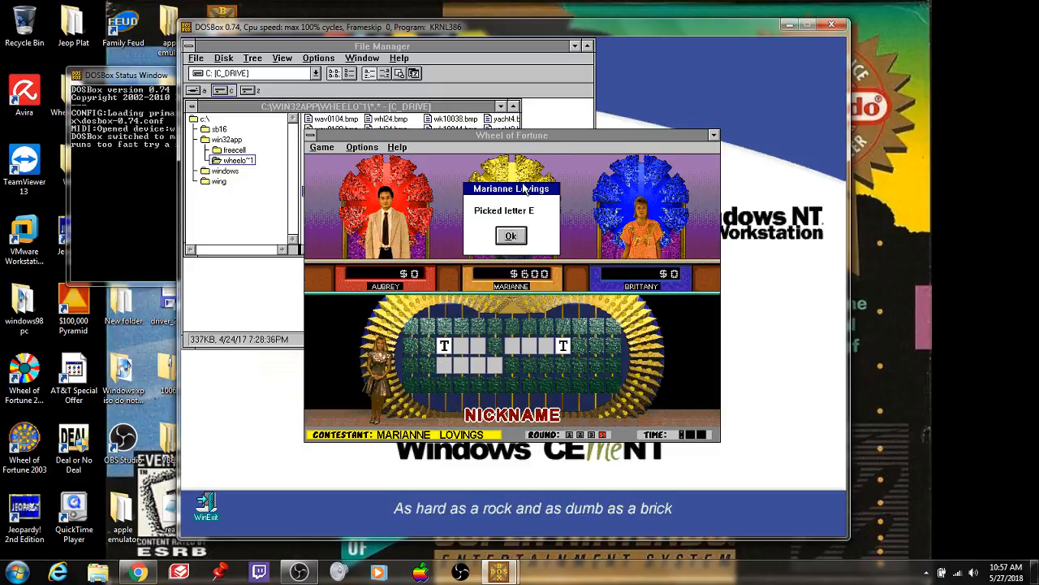
click(510, 236)
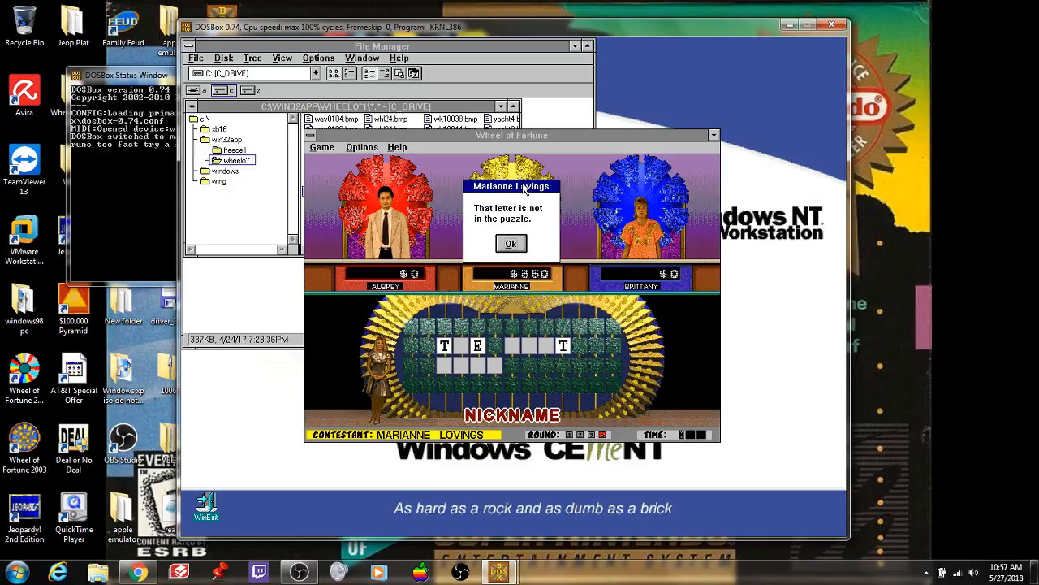
click(510, 244)
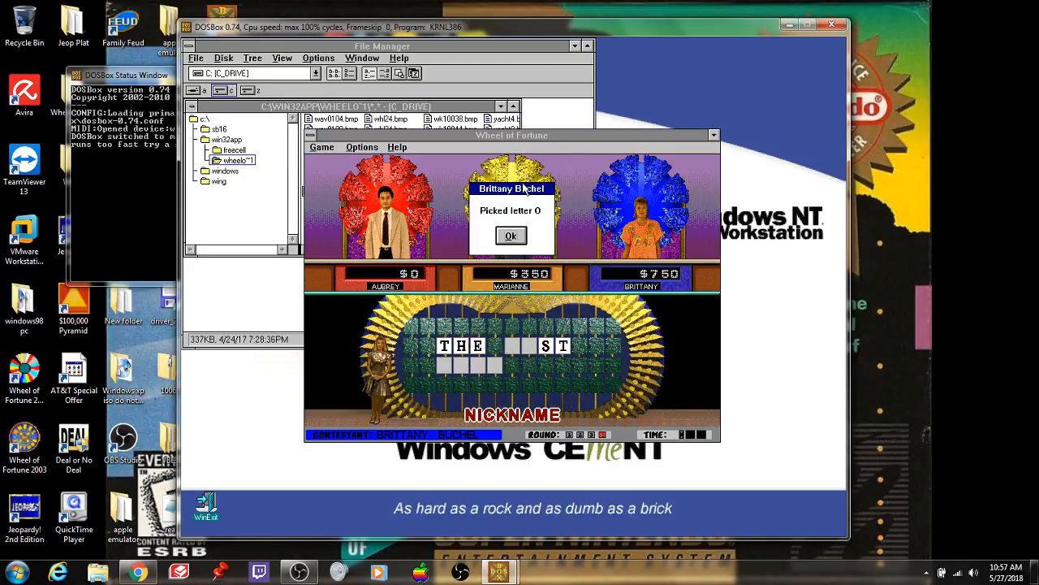
click(510, 235)
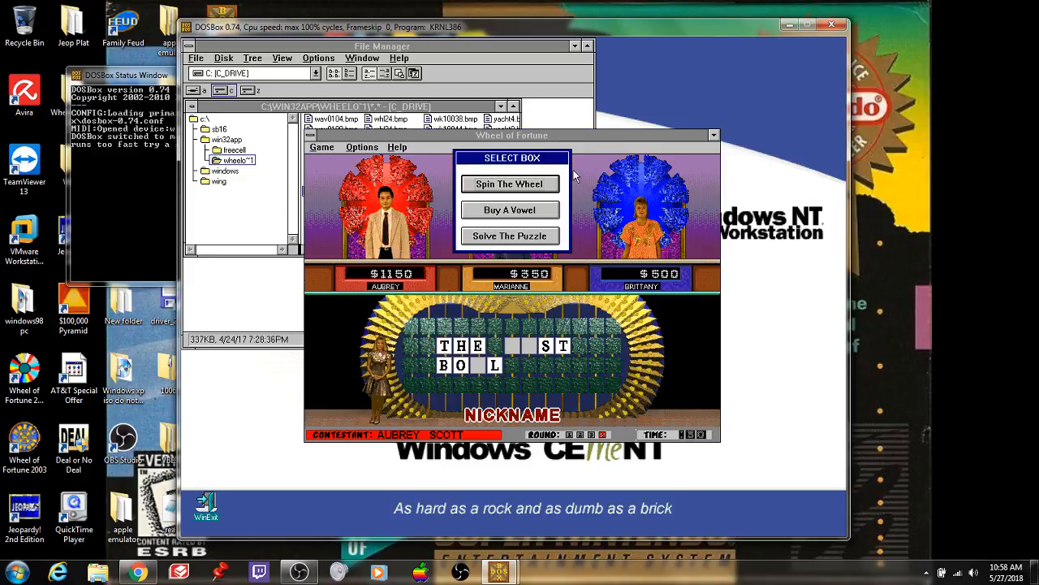
- Spin twice for letters and solve the NICKNAME puzzle THE DUST BOWL for a $2550 total
click(510, 183)
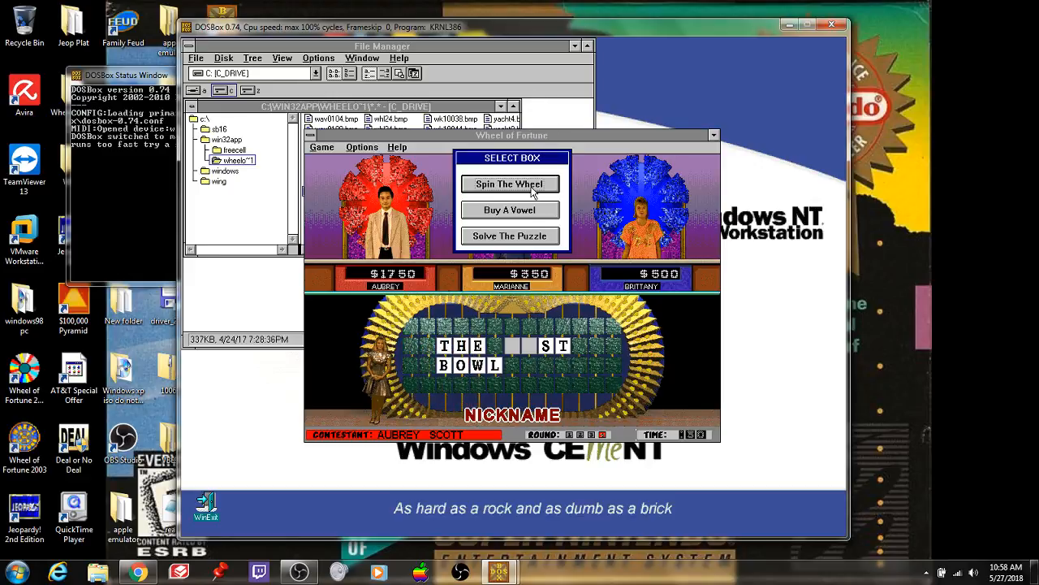
click(510, 184)
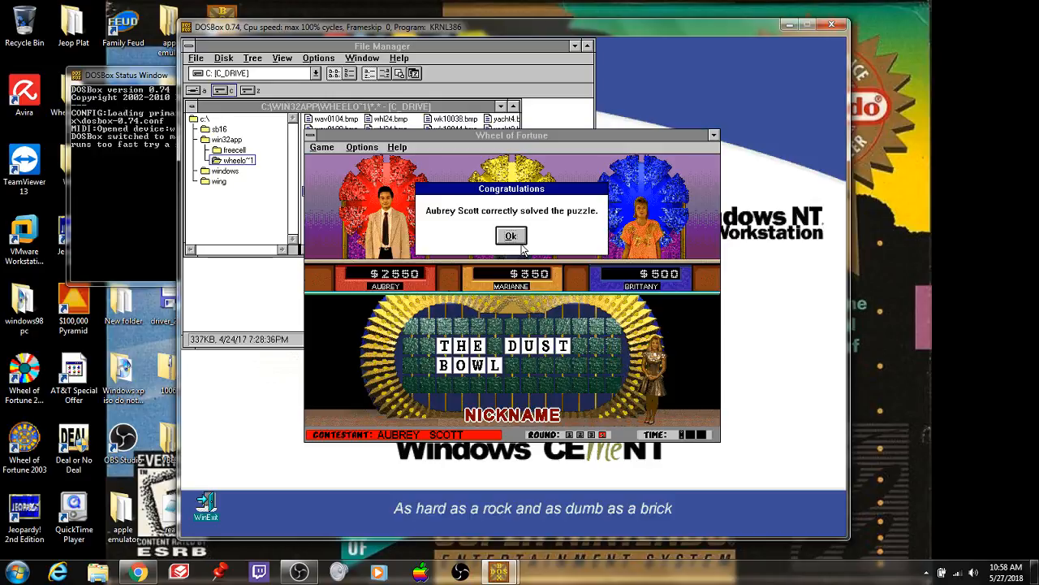
click(510, 235)
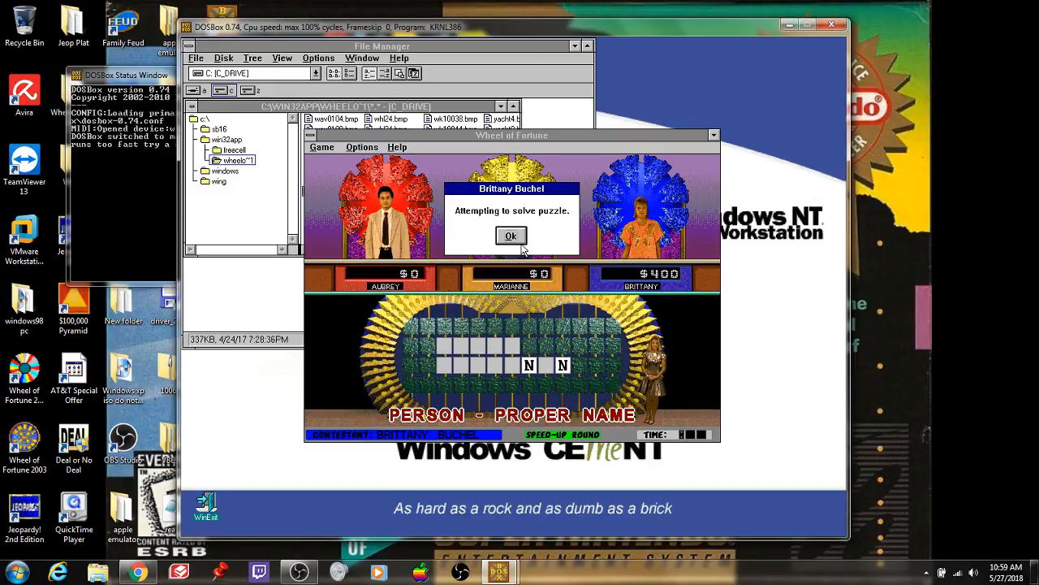
- Acknowledge the opponent's solve attempt so Aubrey Scott wins the day with $15200
click(510, 235)
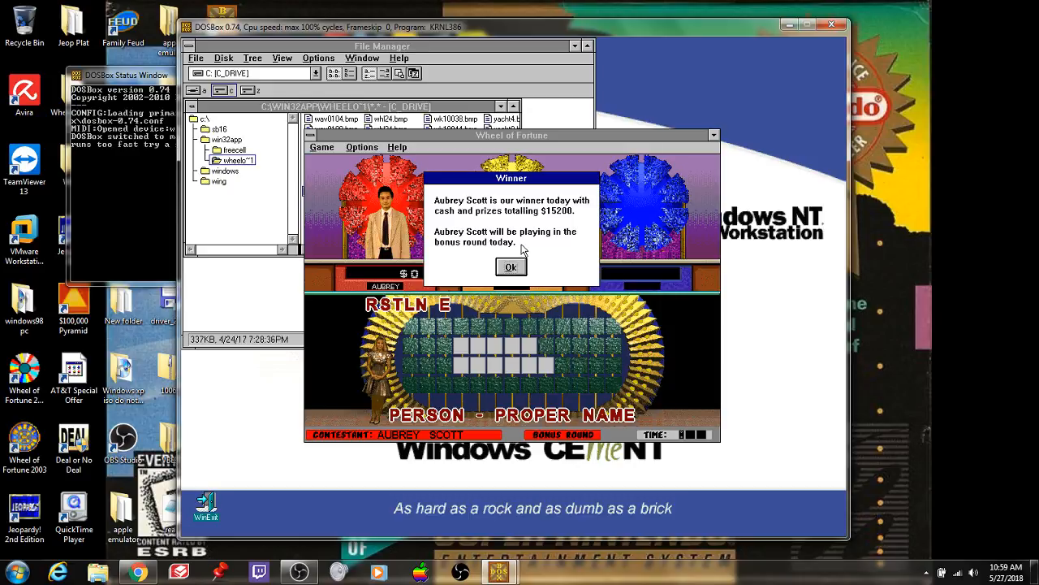
- Enter the bonus round and solve LORNE GREENE
click(510, 266)
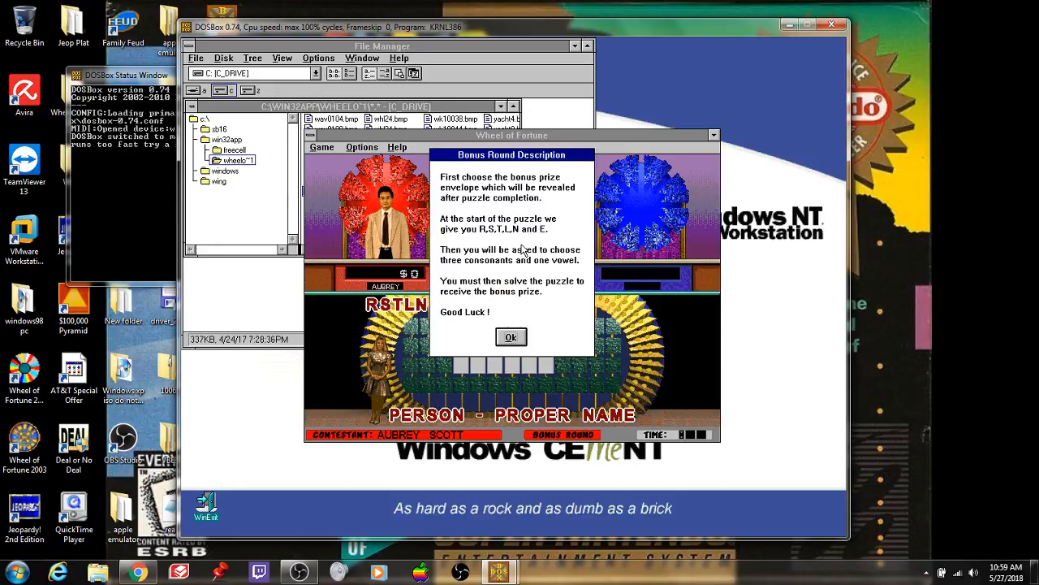
click(510, 336)
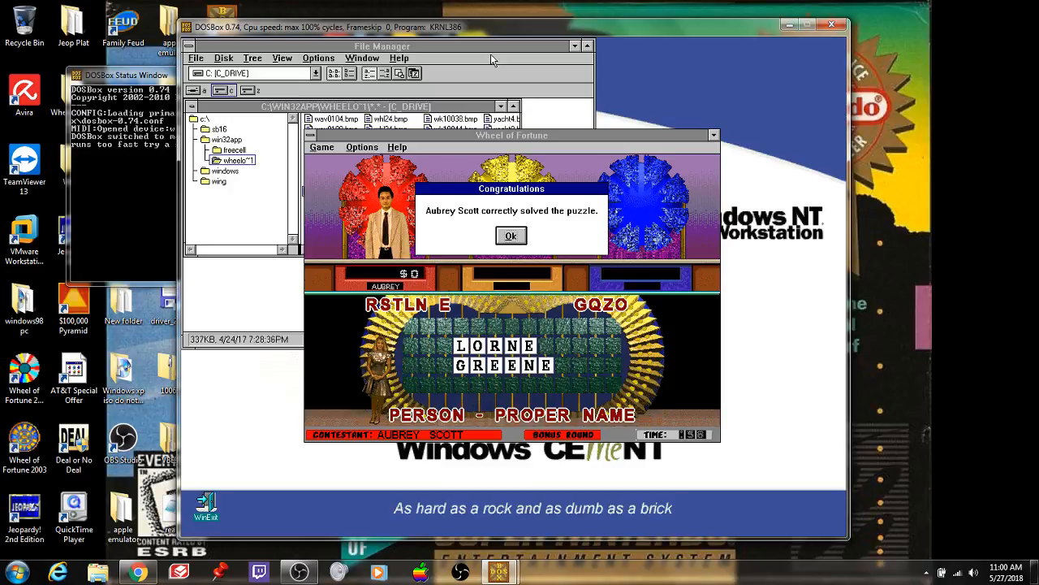
click(510, 235)
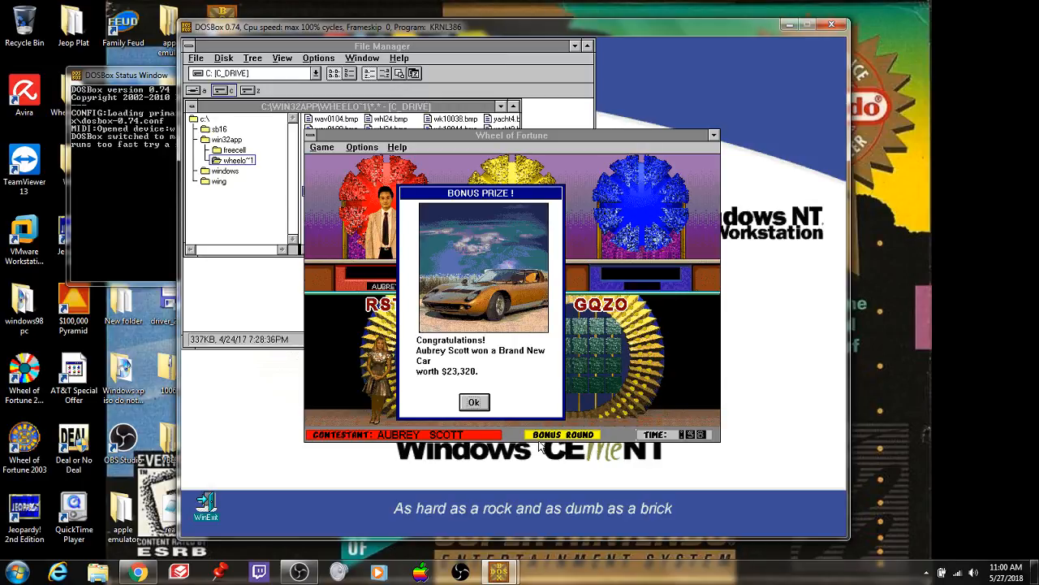
- Accept the won car for a $38,528 total and return to the title screen
click(474, 403)
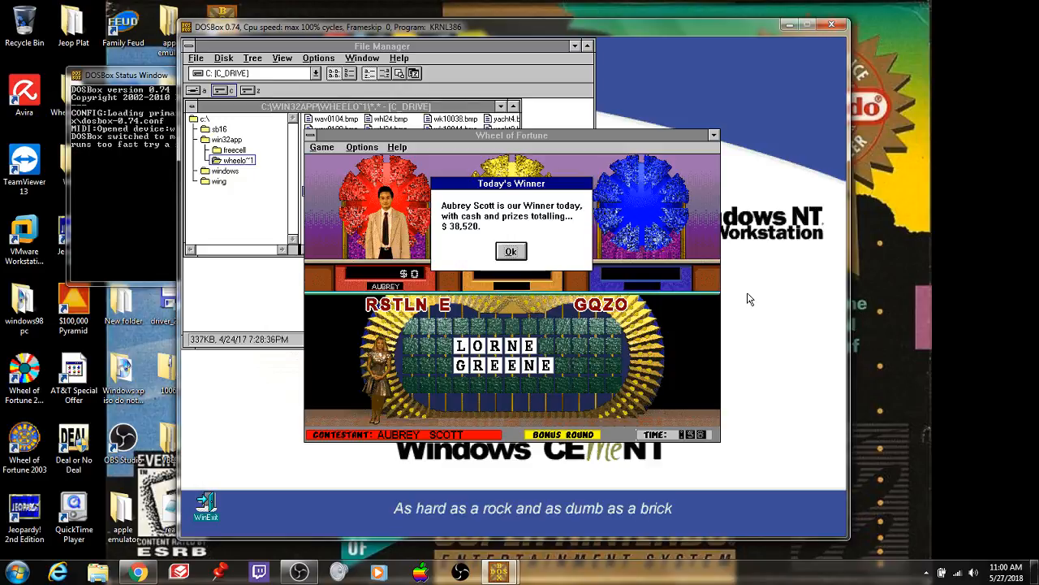
mouse_move(578, 182)
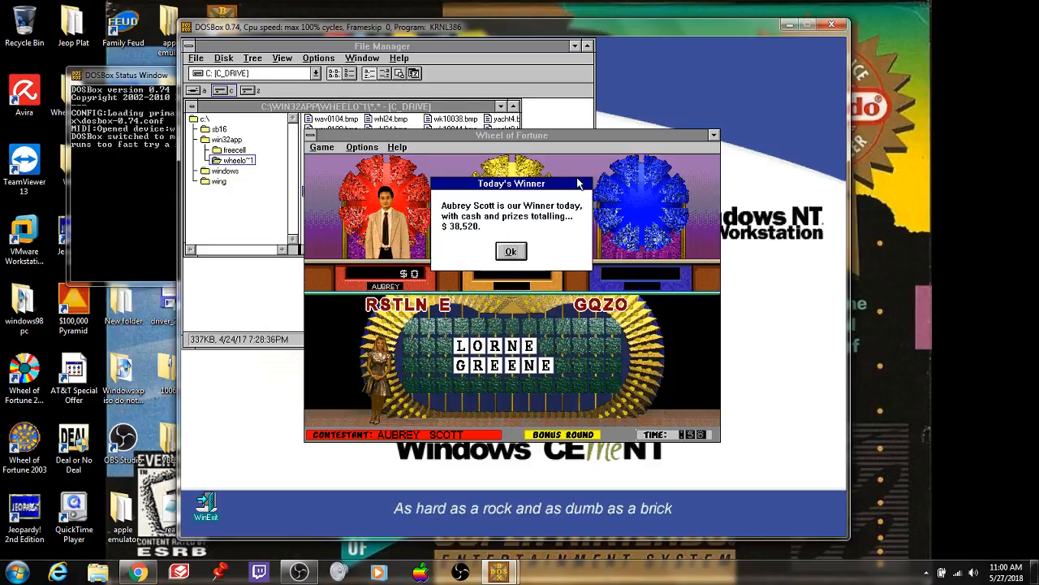
click(510, 250)
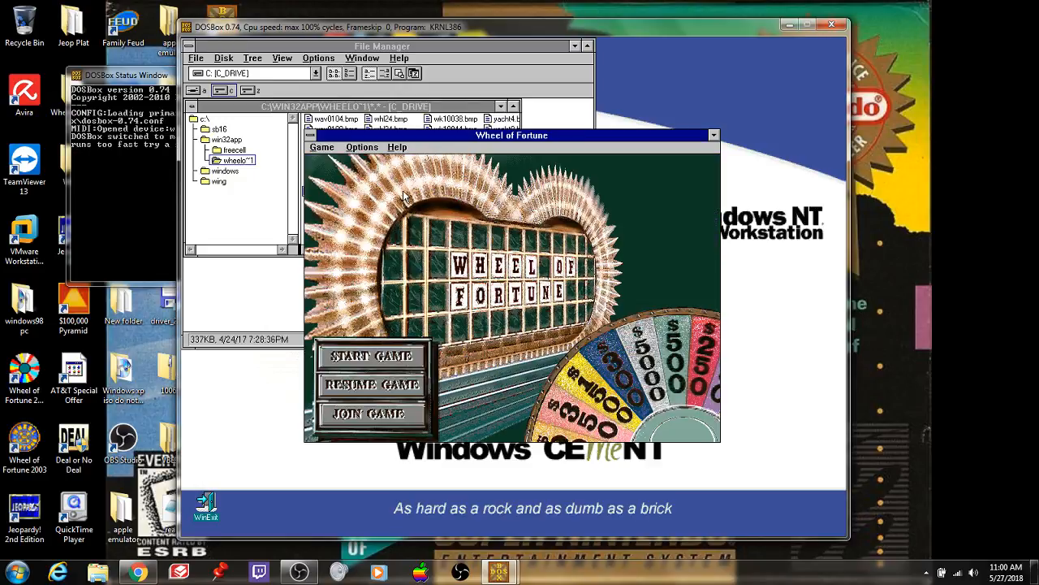